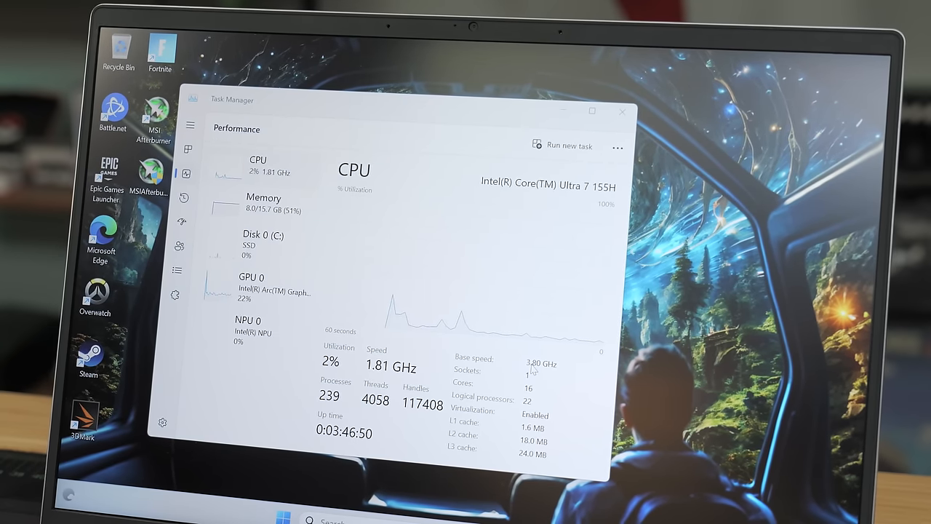
- View the memory page showing 16.0 GB installed and 7.8 GB in use
click(263, 204)
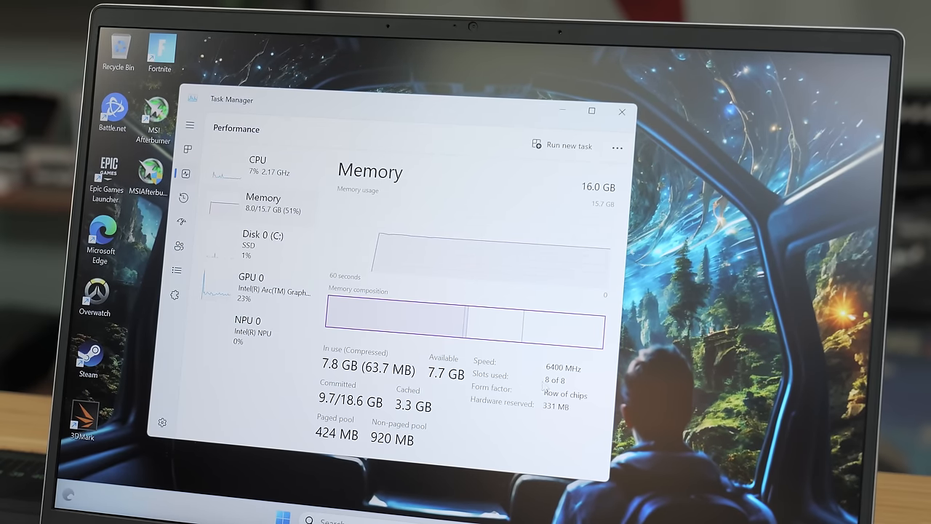
mouse_move(560, 380)
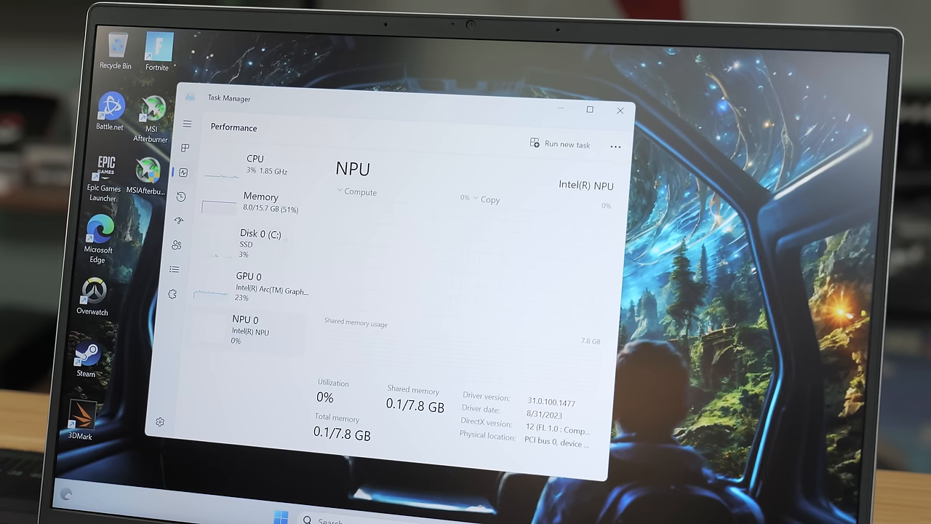
- View the NPU 0 page, then the Intel Arc Graphics GPU 0 performance details
click(248, 285)
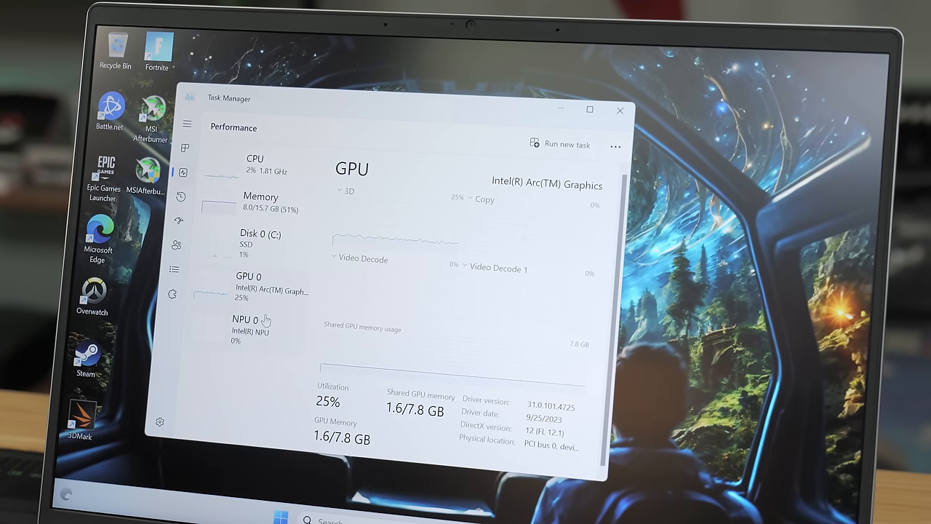
click(248, 328)
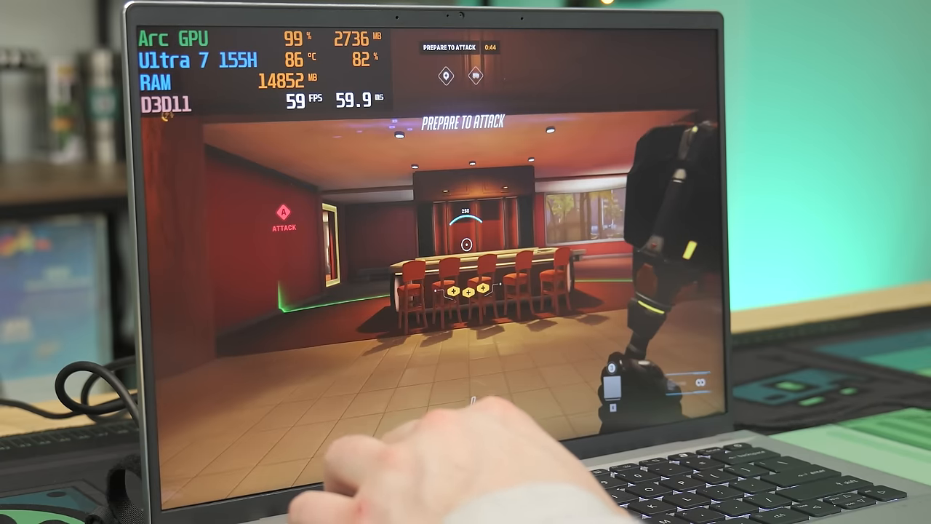
- Leave the live match via Esc to reach the game menu and its video options
key(Escape)
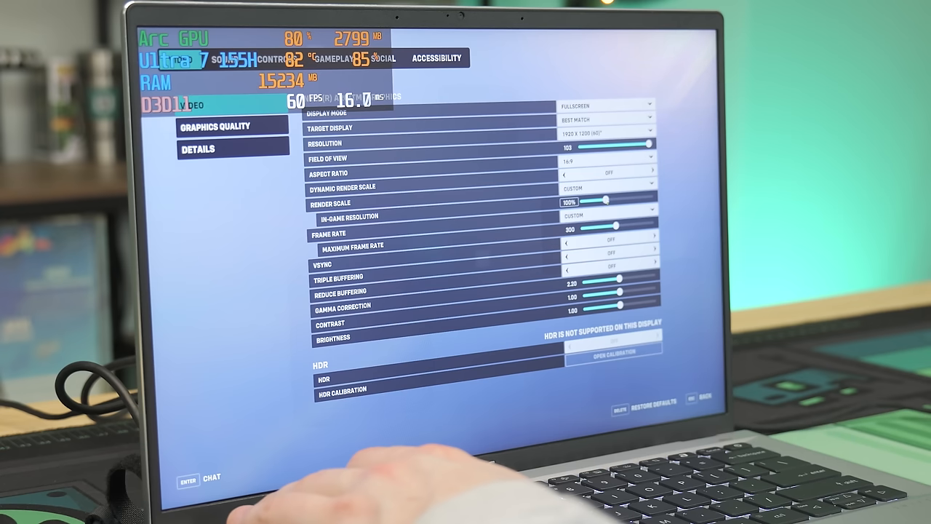
- Review the low graphics quality options and controls, then return to video display options
click(221, 125)
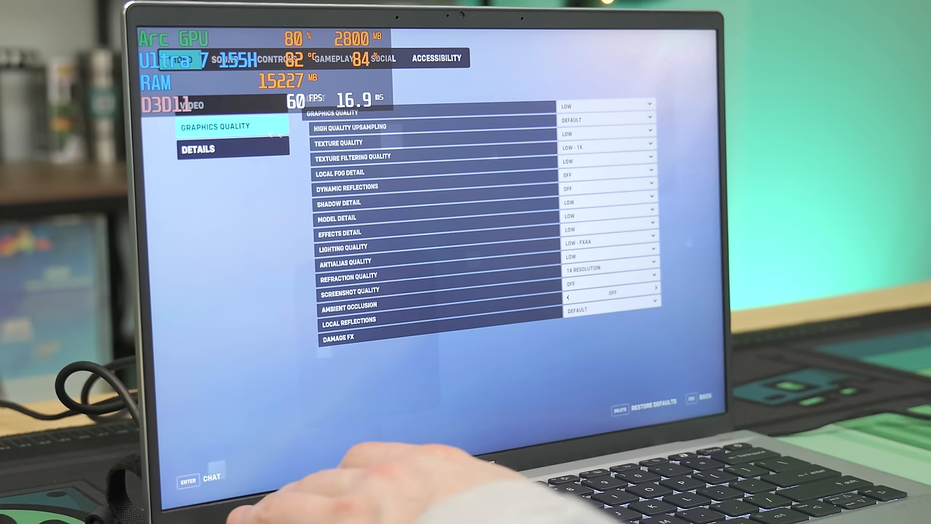
click(605, 105)
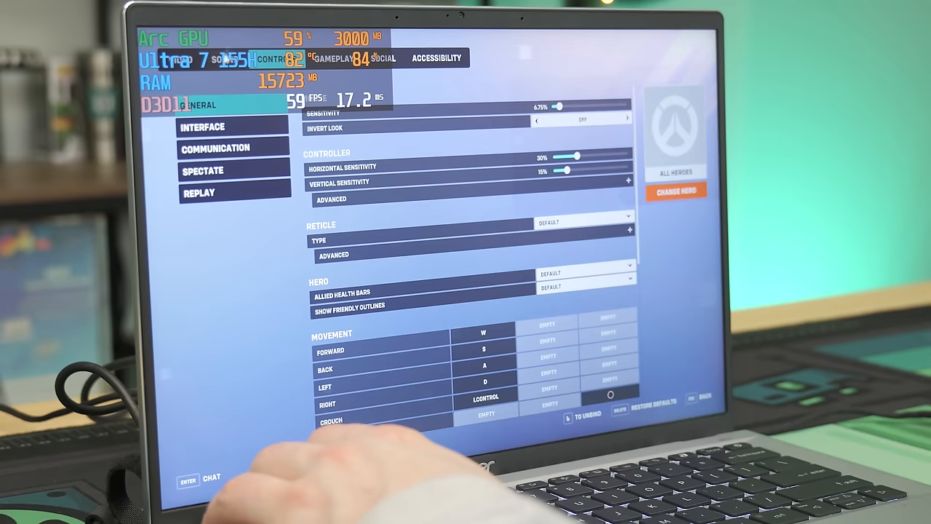
click(211, 96)
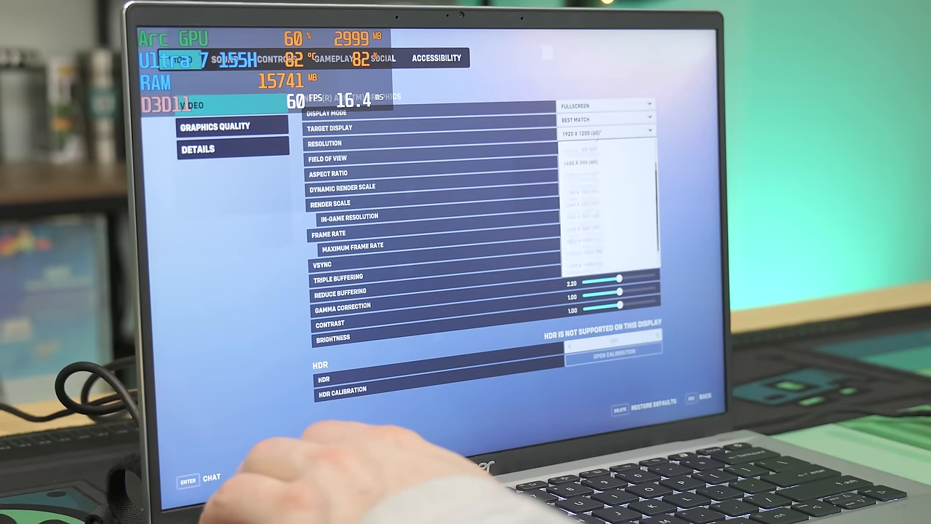